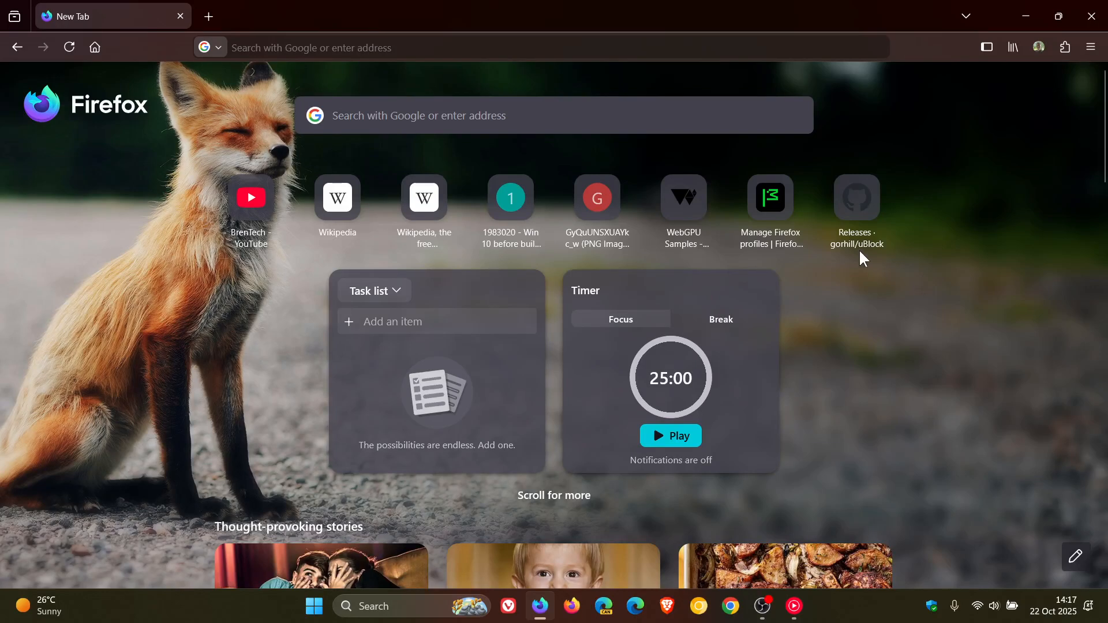
mouse_move(916, 378)
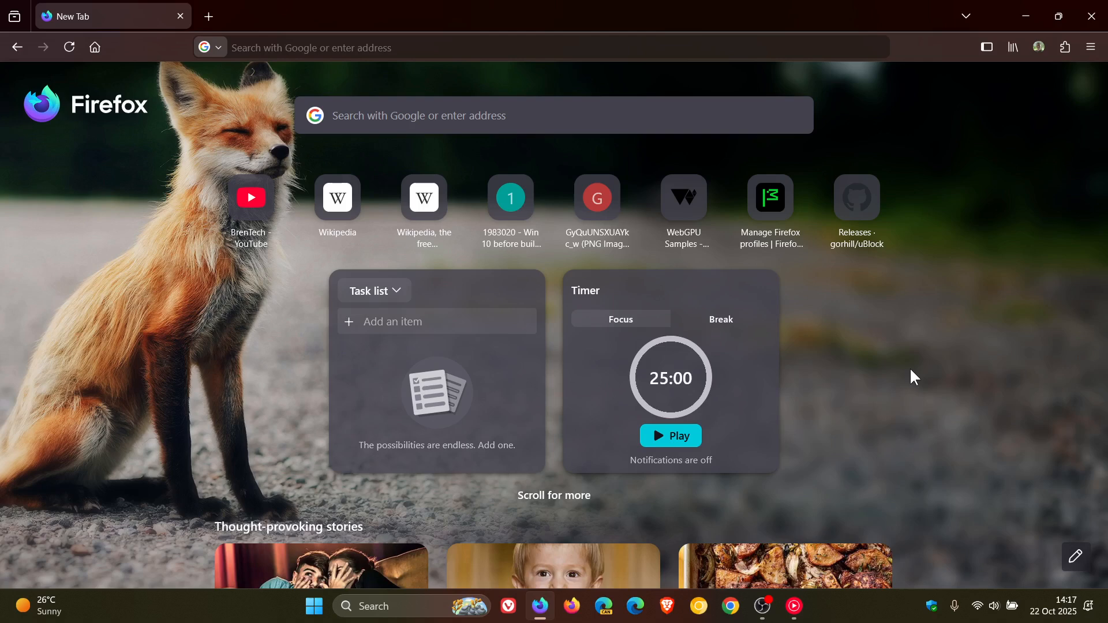
mouse_move(572, 446)
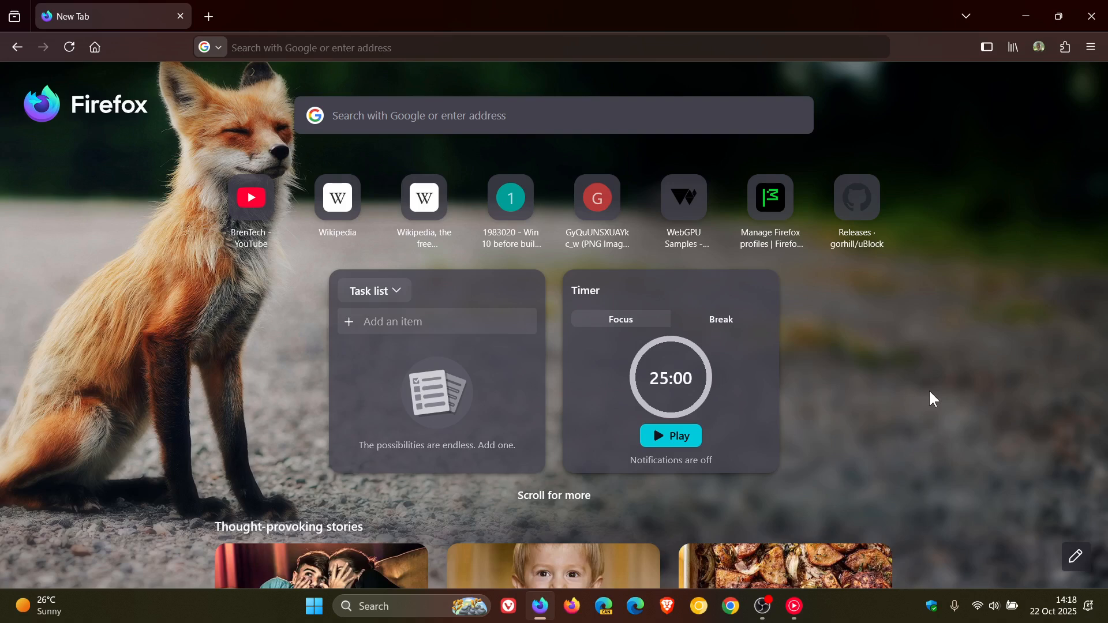
mouse_move(808, 423)
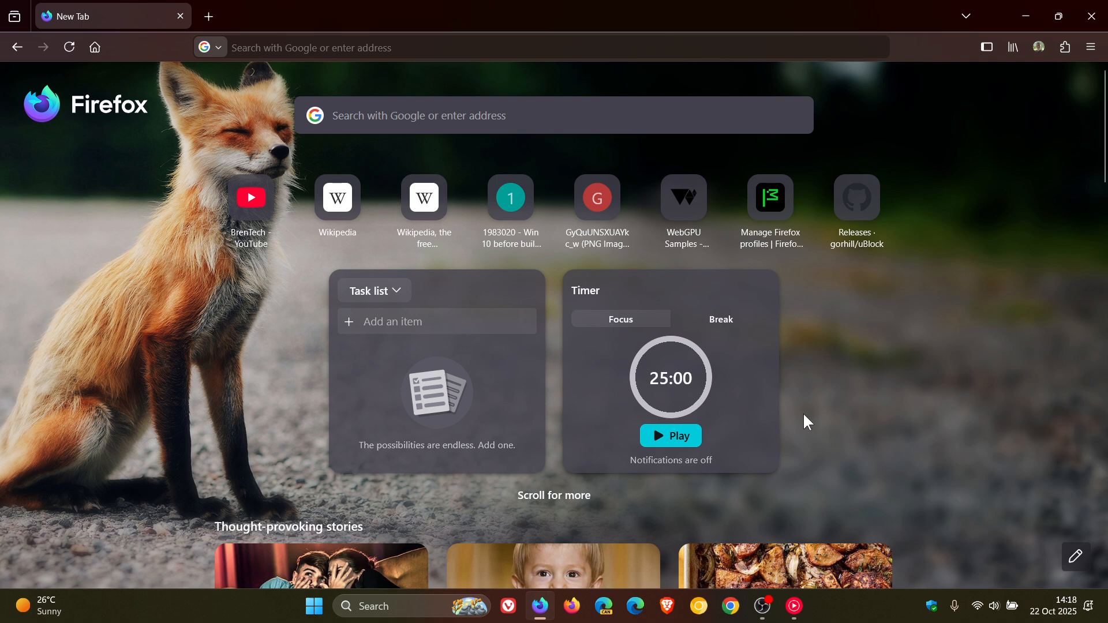
Step: Open the BrenTech YouTube channel and add its tab to a split view with a new tab
left_click(250, 197)
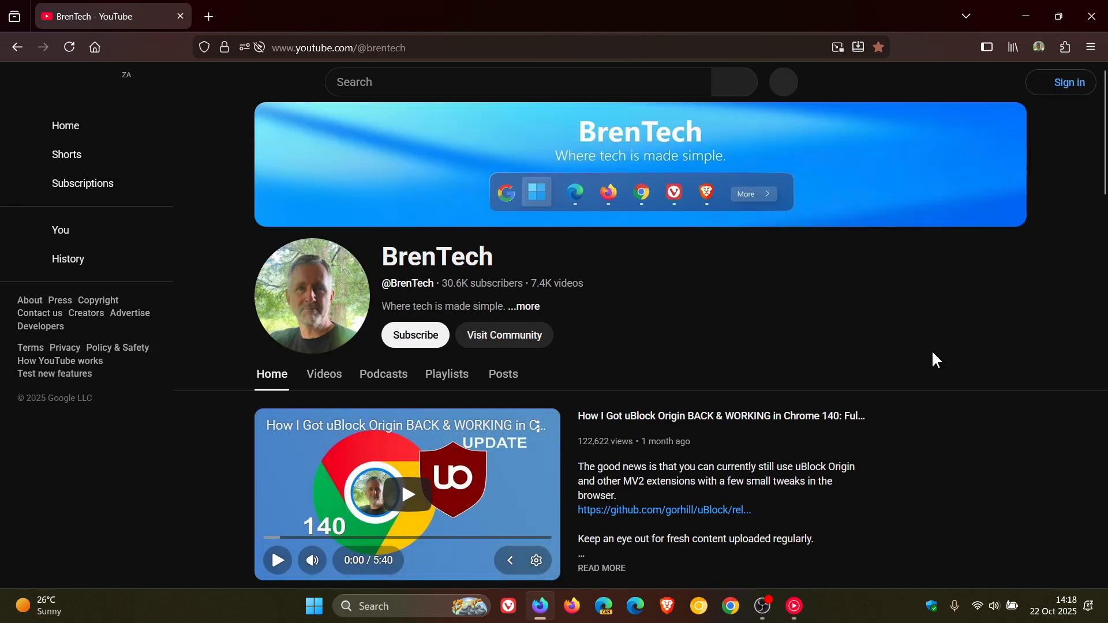
mouse_move(113, 16)
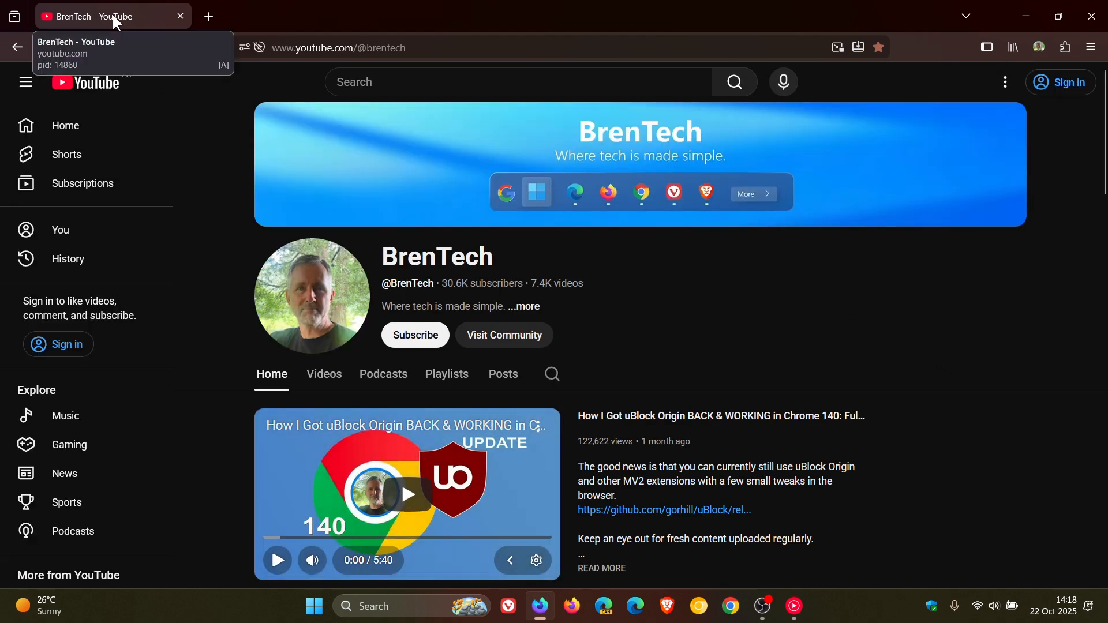
right_click(110, 15)
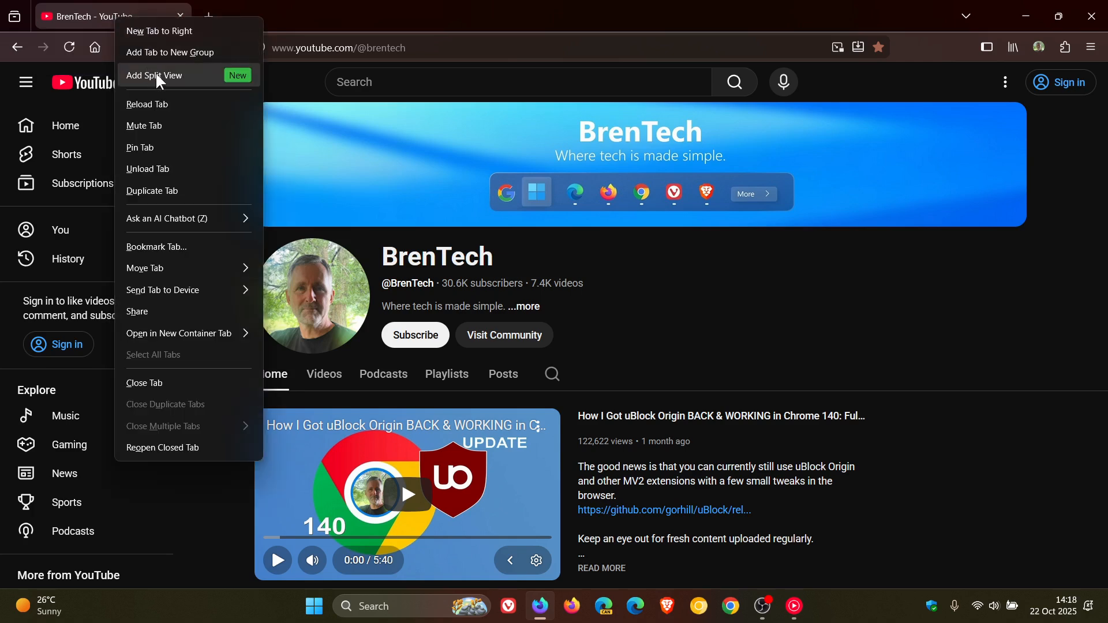
left_click(153, 75)
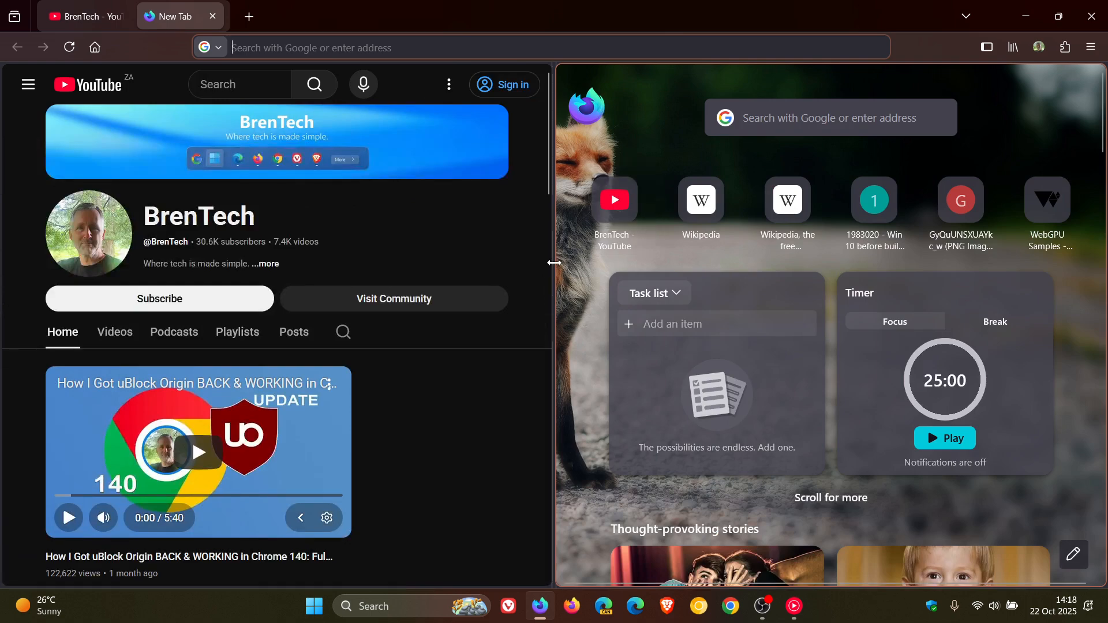
left_click_drag(555, 263, 830, 264)
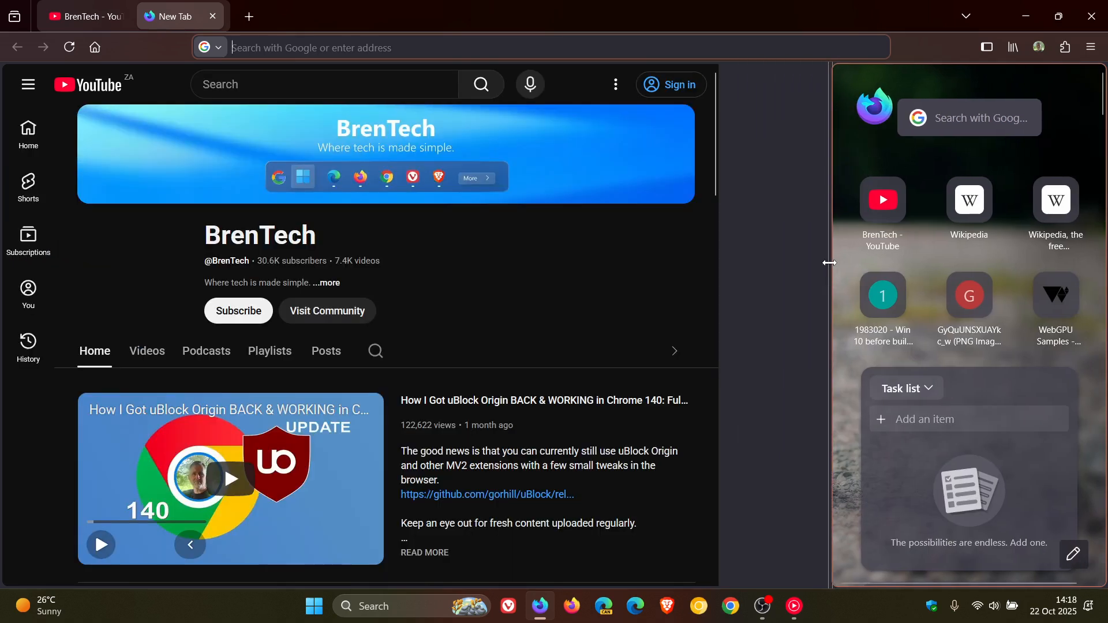
left_click_drag(829, 263, 373, 291)
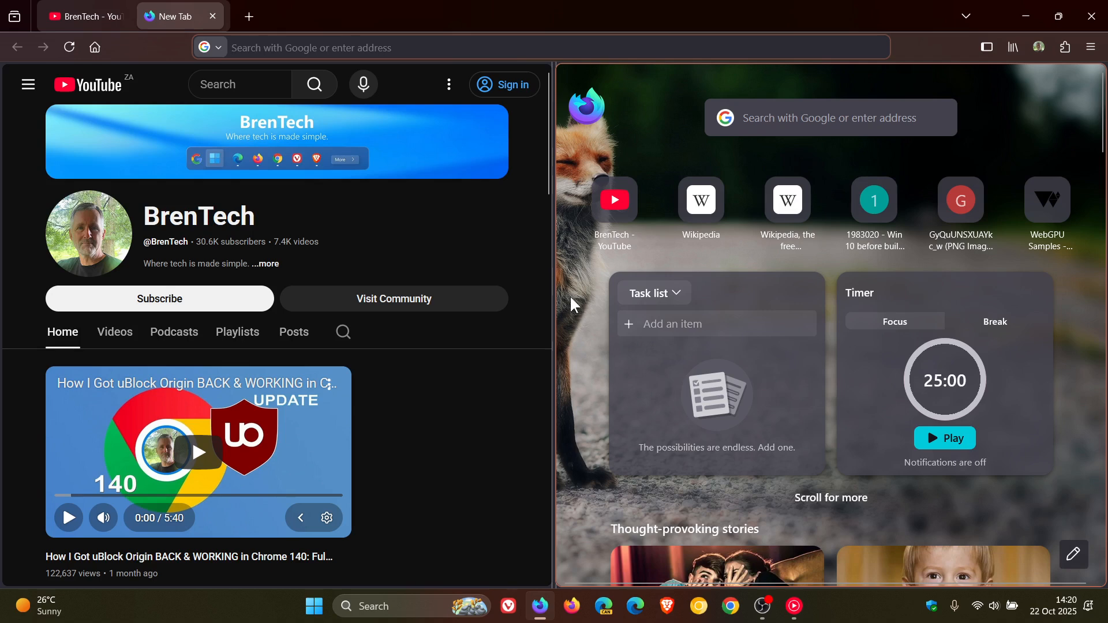
left_click(311, 47)
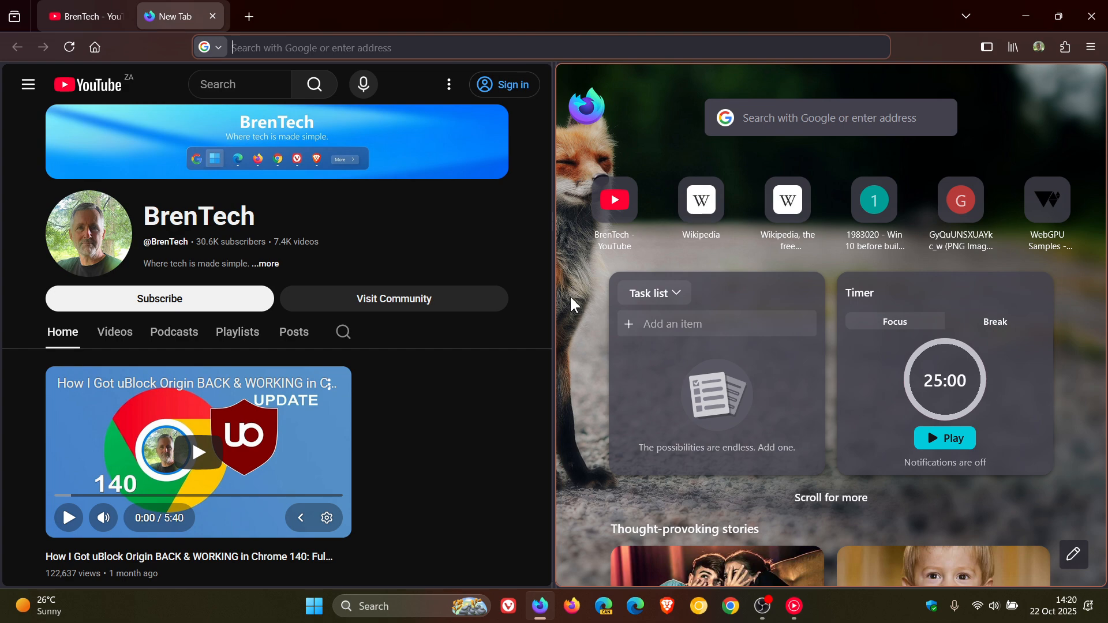
mouse_move(865, 268)
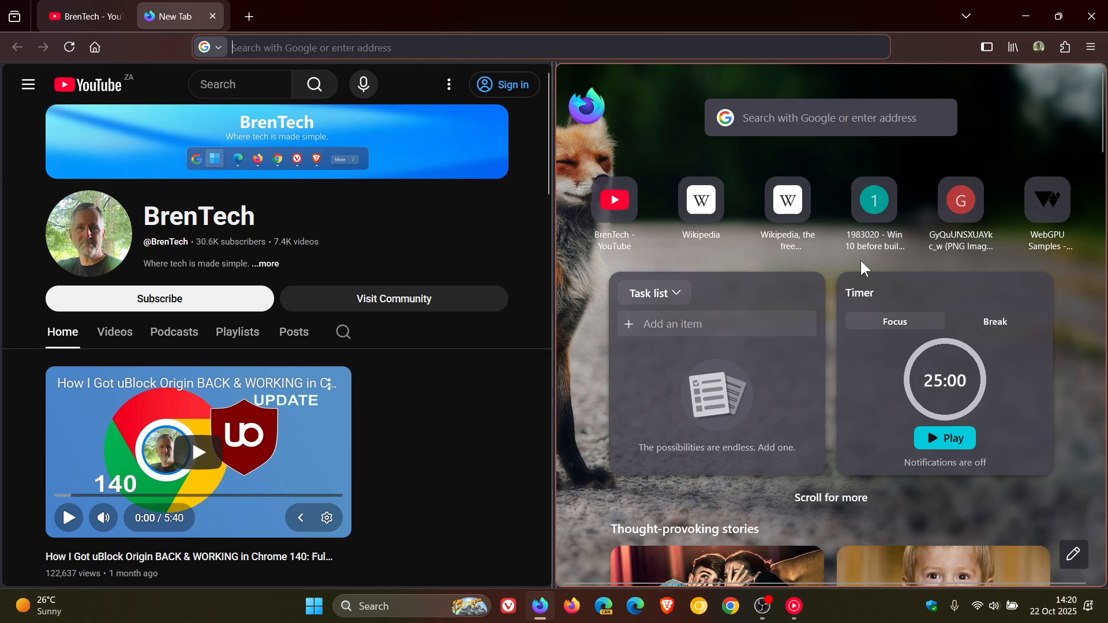
mouse_move(530, 223)
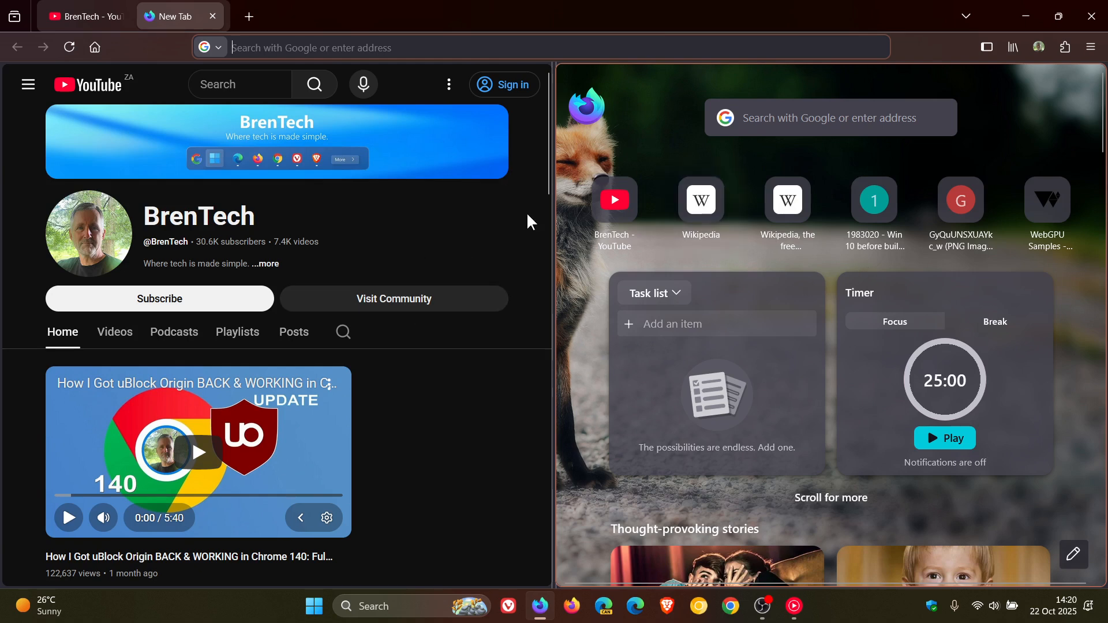
mouse_move(557, 283)
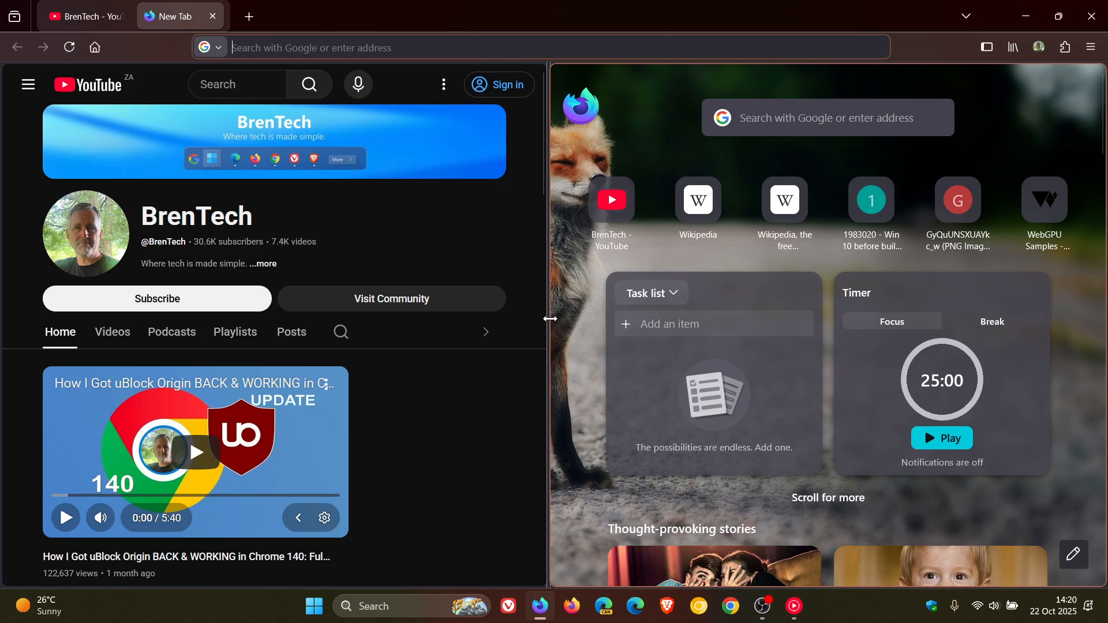
mouse_move(177, 15)
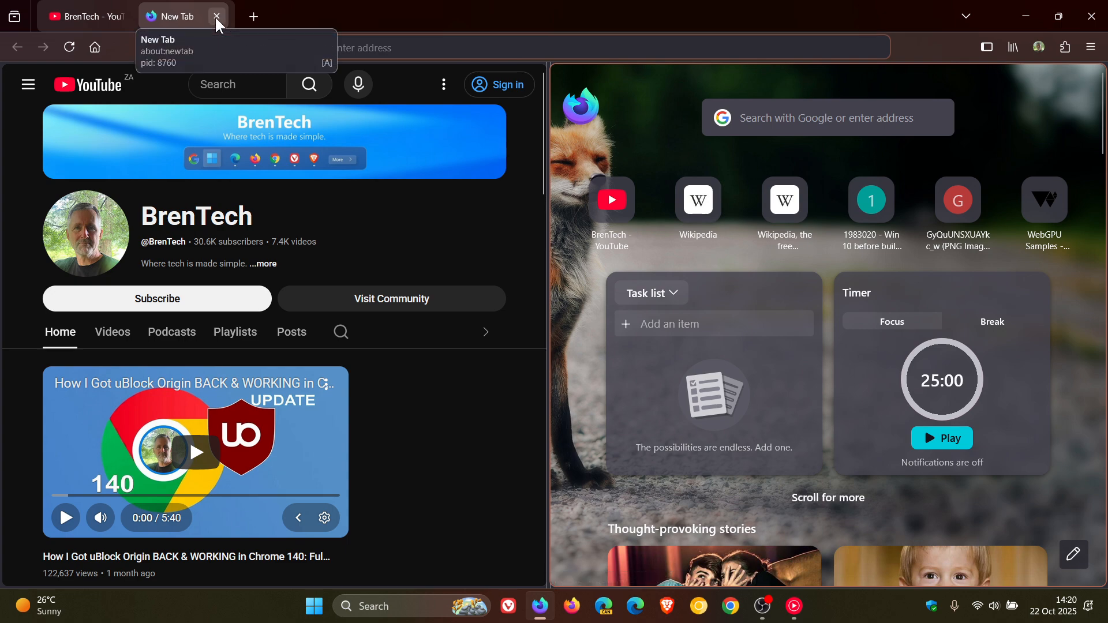
Step: Close the split view's new tab, open two new tabs, and close the extra split-view tab
left_click(217, 15)
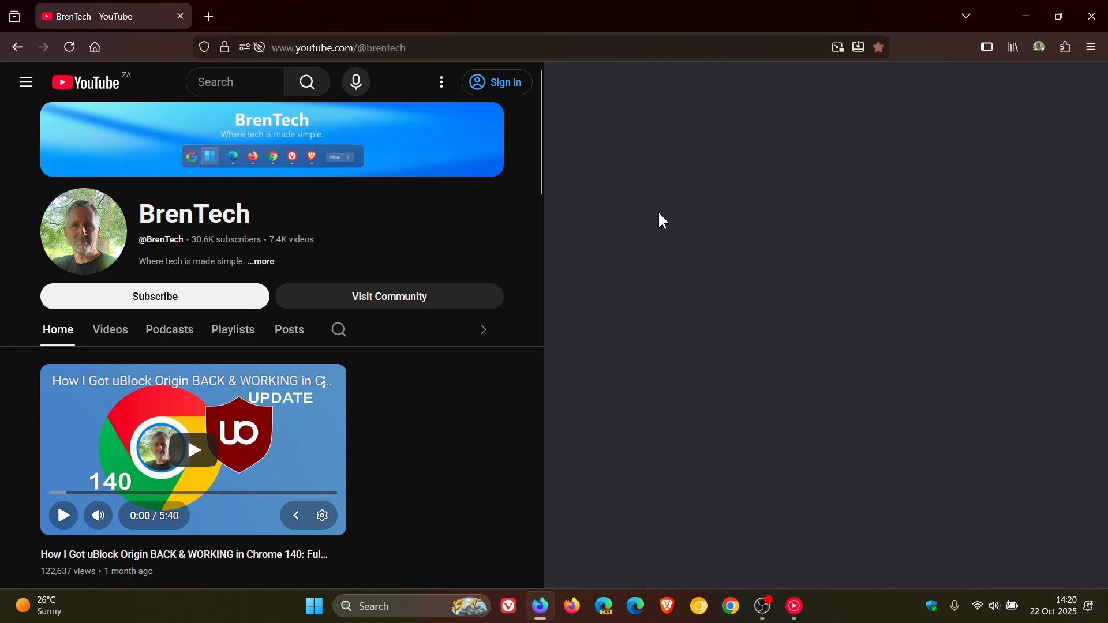
mouse_move(611, 270)
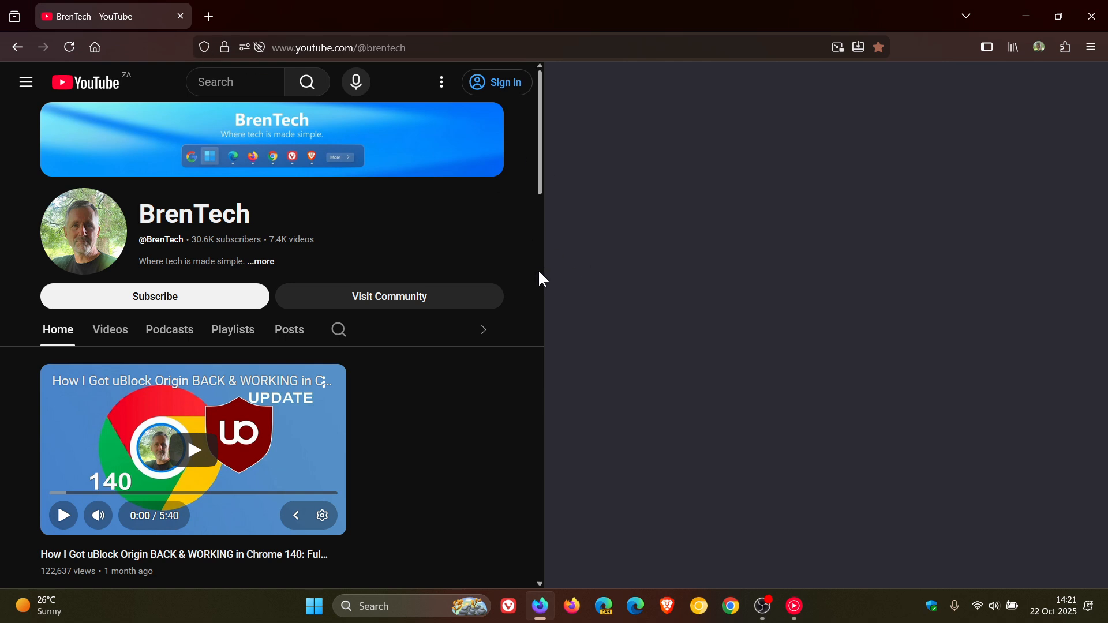
scroll("down", 3)
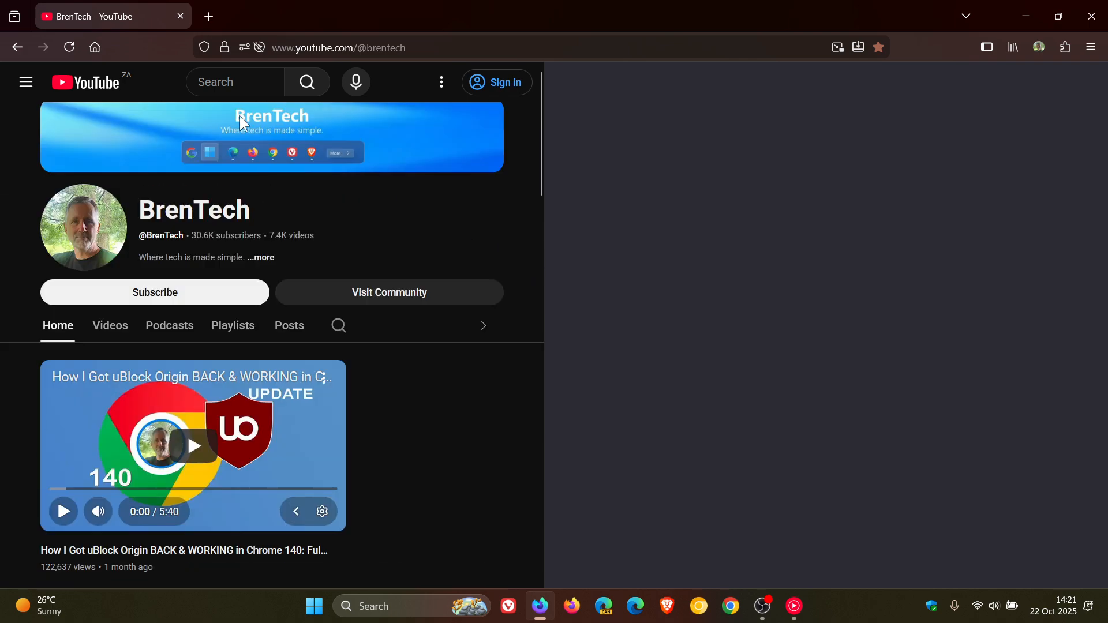
mouse_move(762, 243)
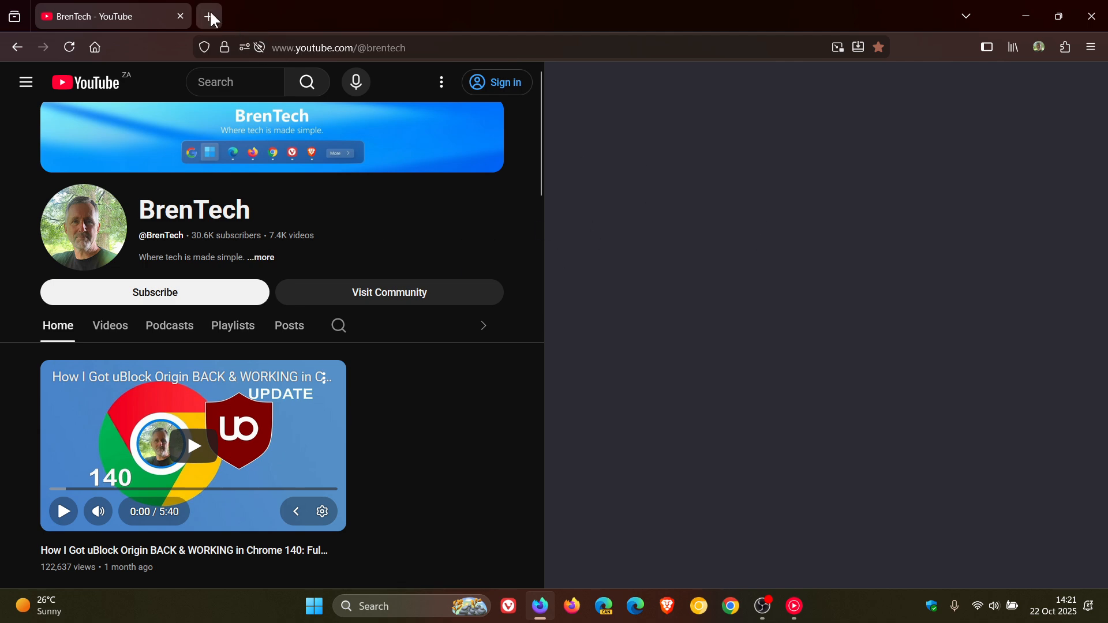
left_click(208, 16)
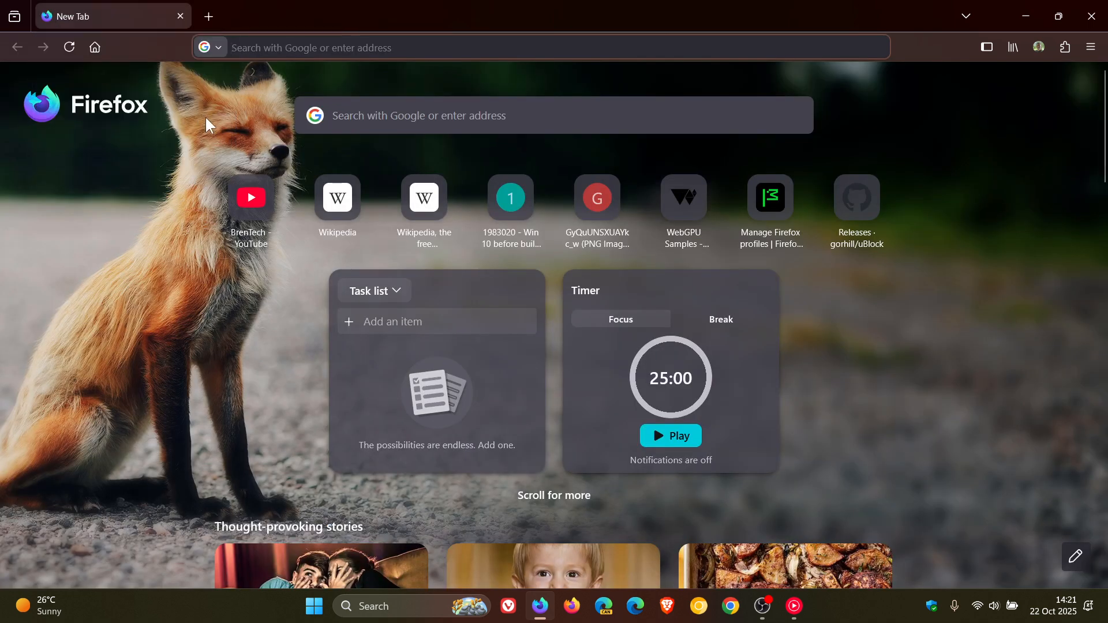
left_click(208, 16)
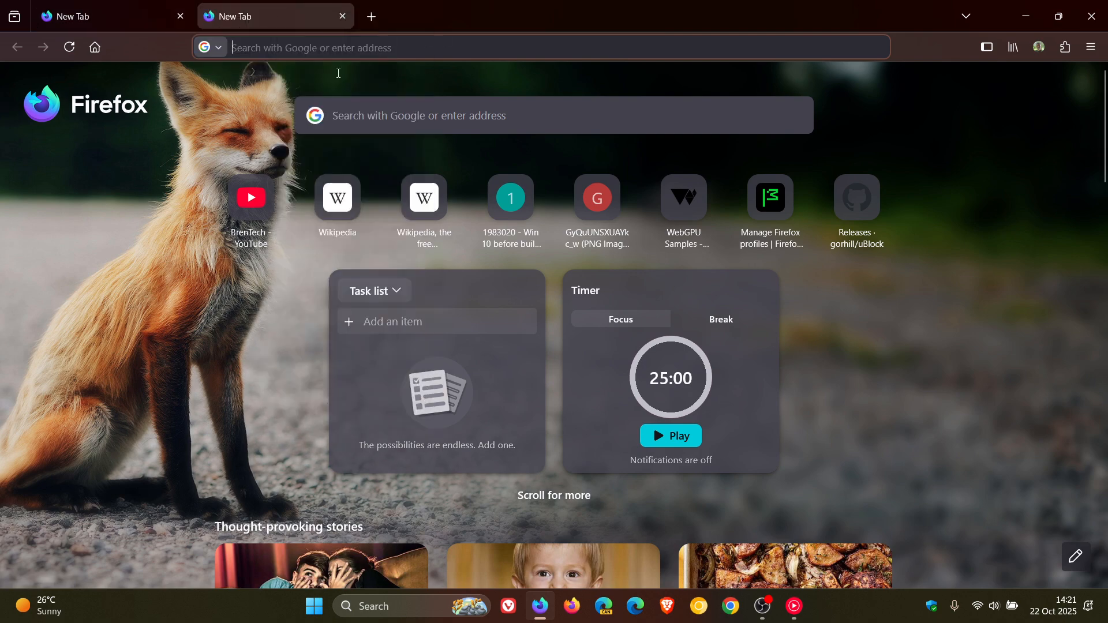
left_click(371, 15)
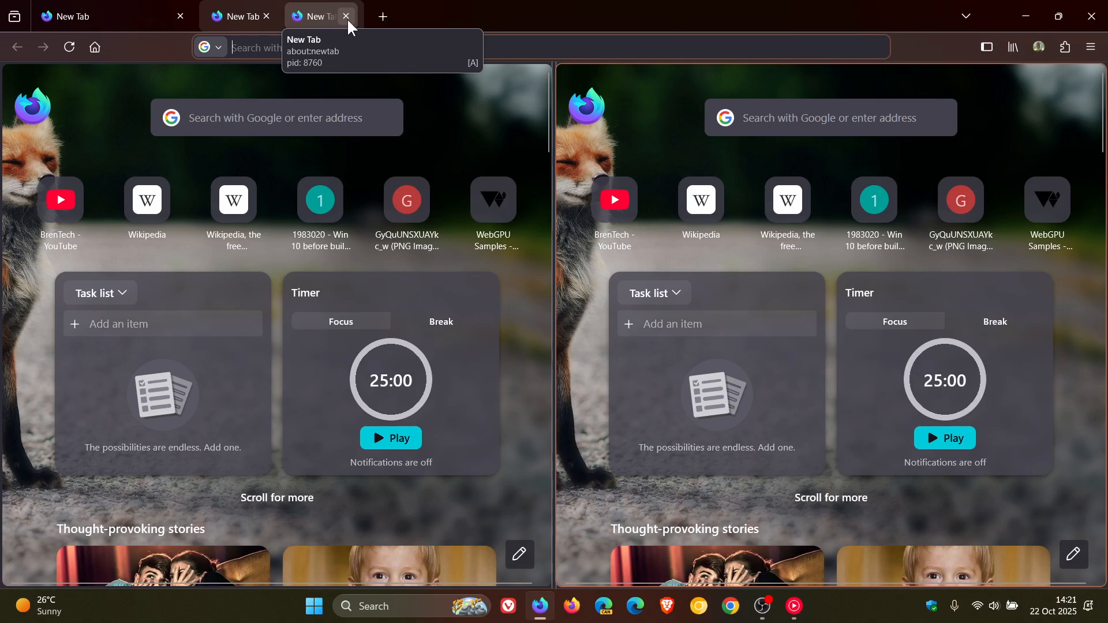
left_click(346, 16)
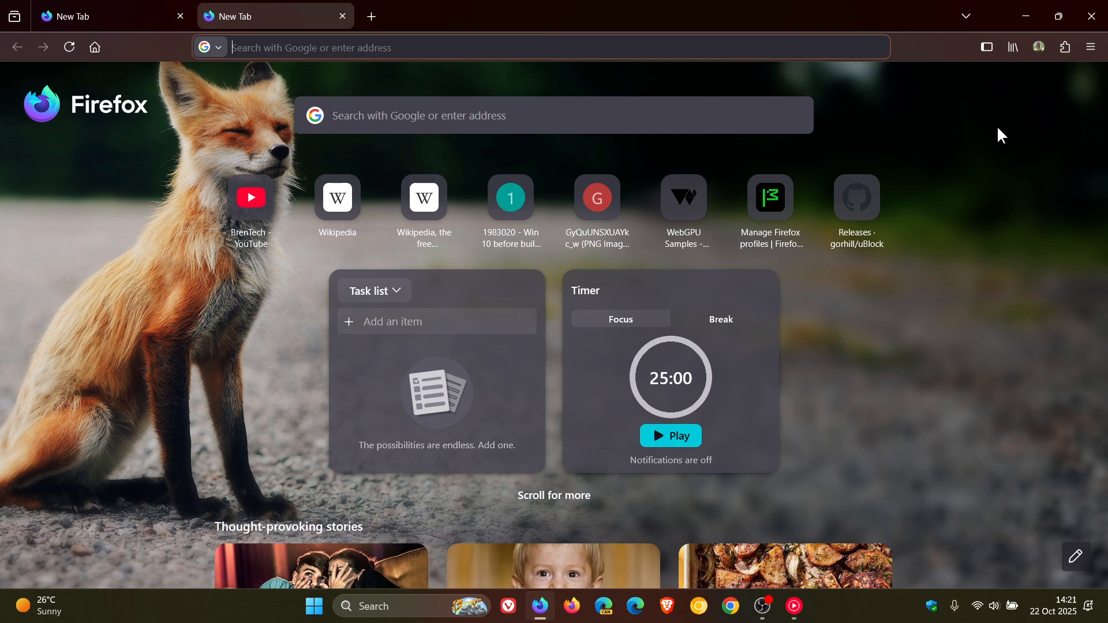
mouse_move(453, 132)
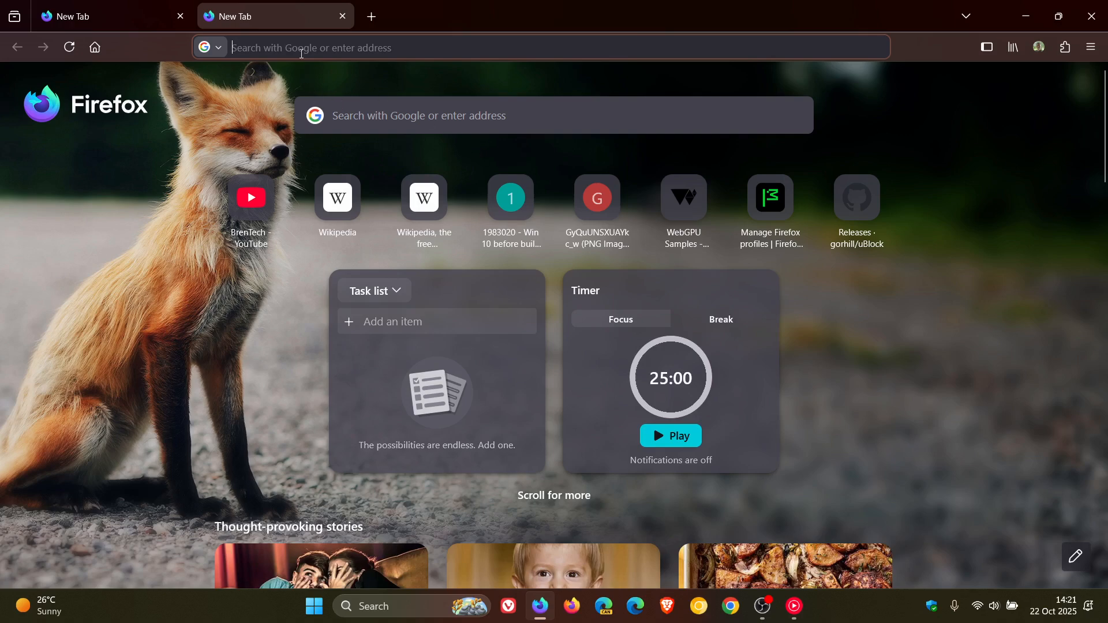
Step: Open about:config, accept the risk warning, and filter the preferences by 'split'
type("addons.mozilla.org/")
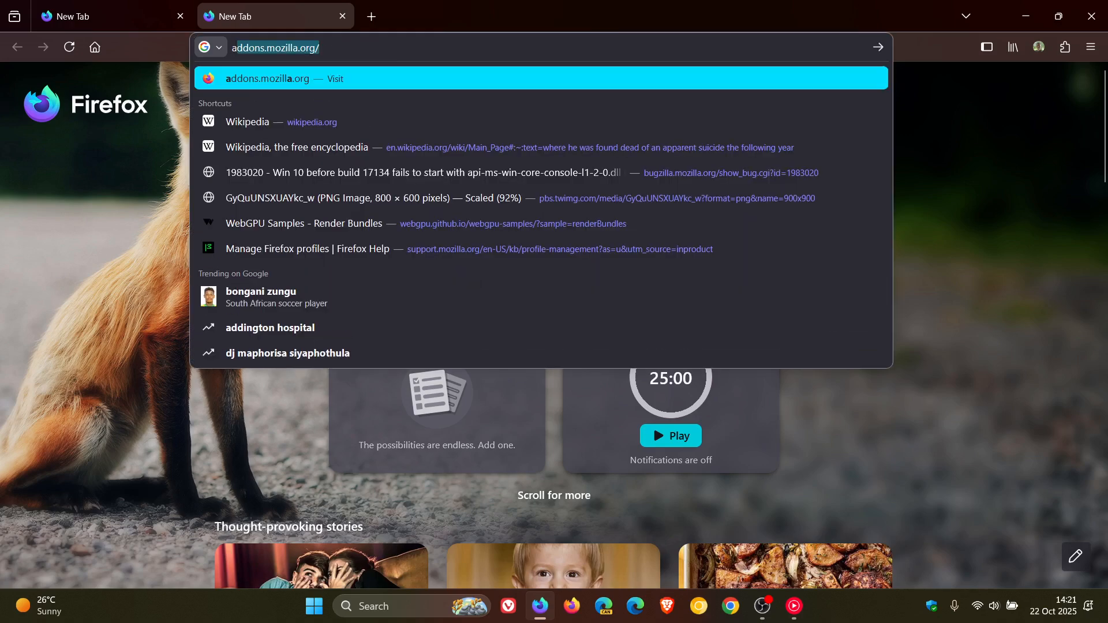
type("about:")
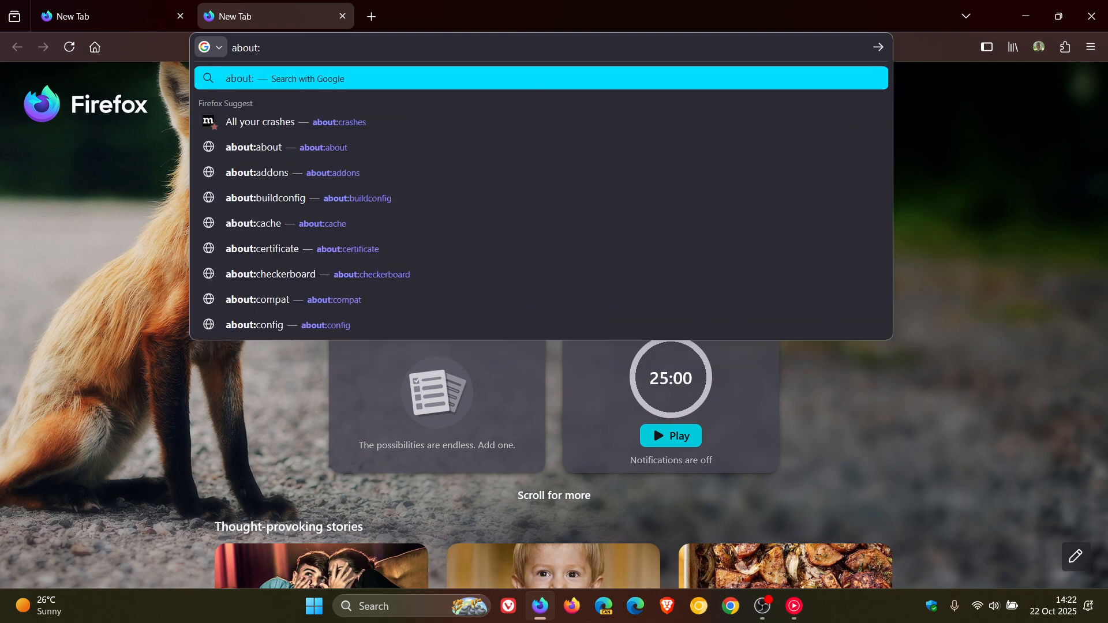
mouse_move(326, 345)
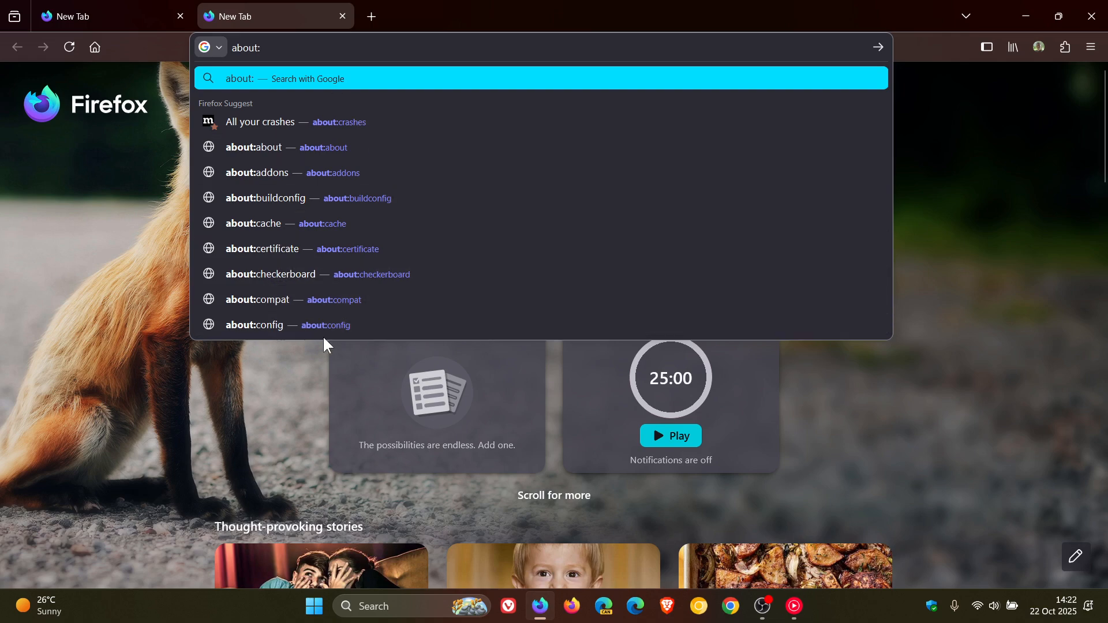
left_click(255, 325)
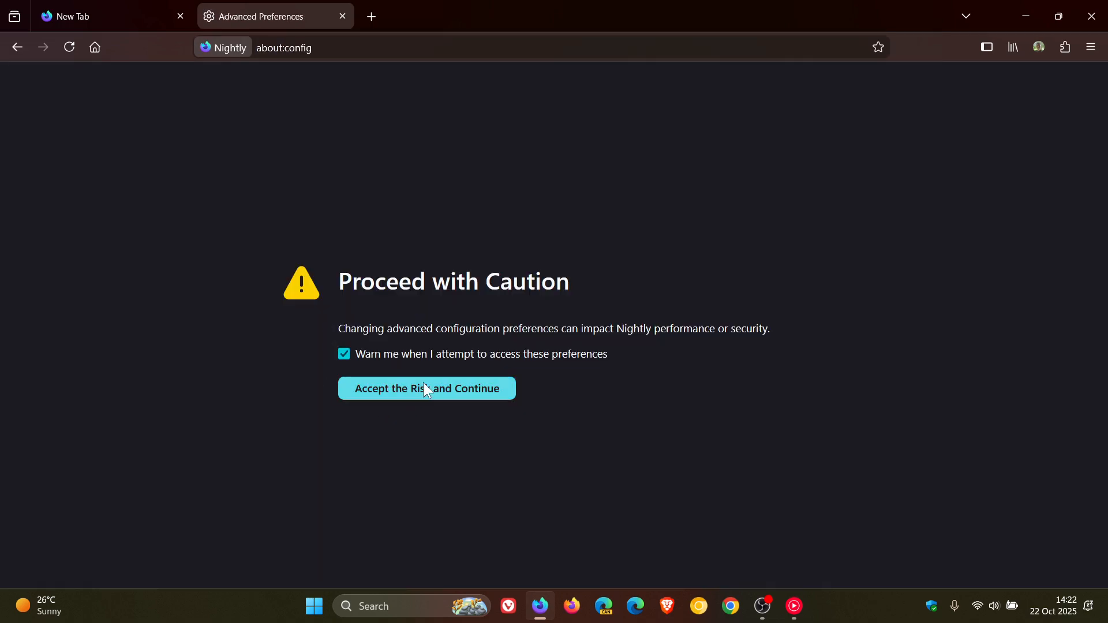
left_click(426, 388)
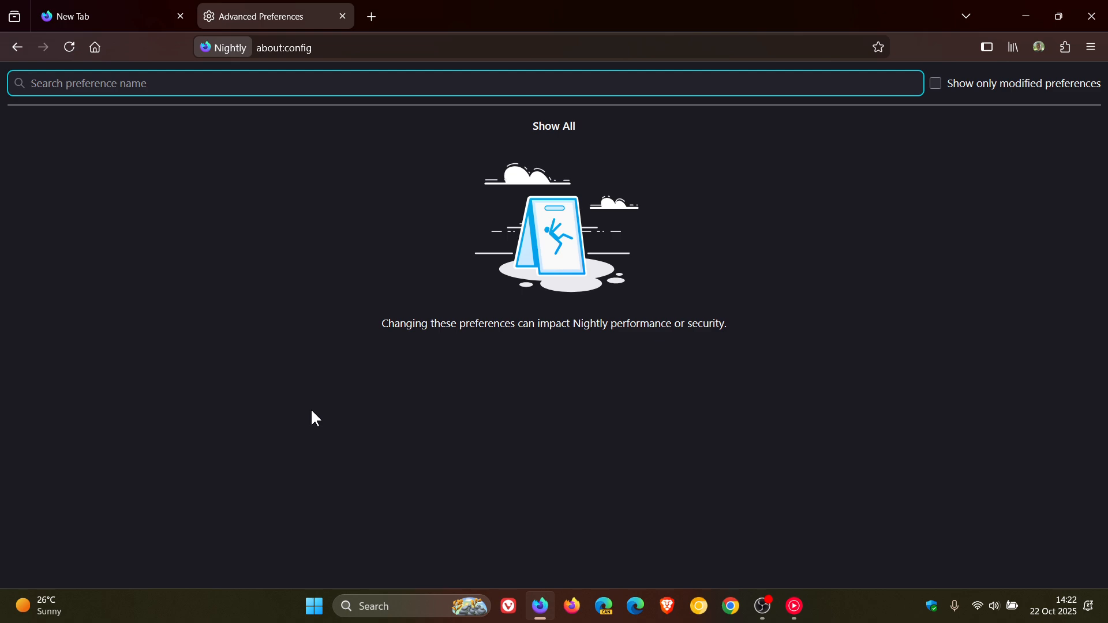
type("s")
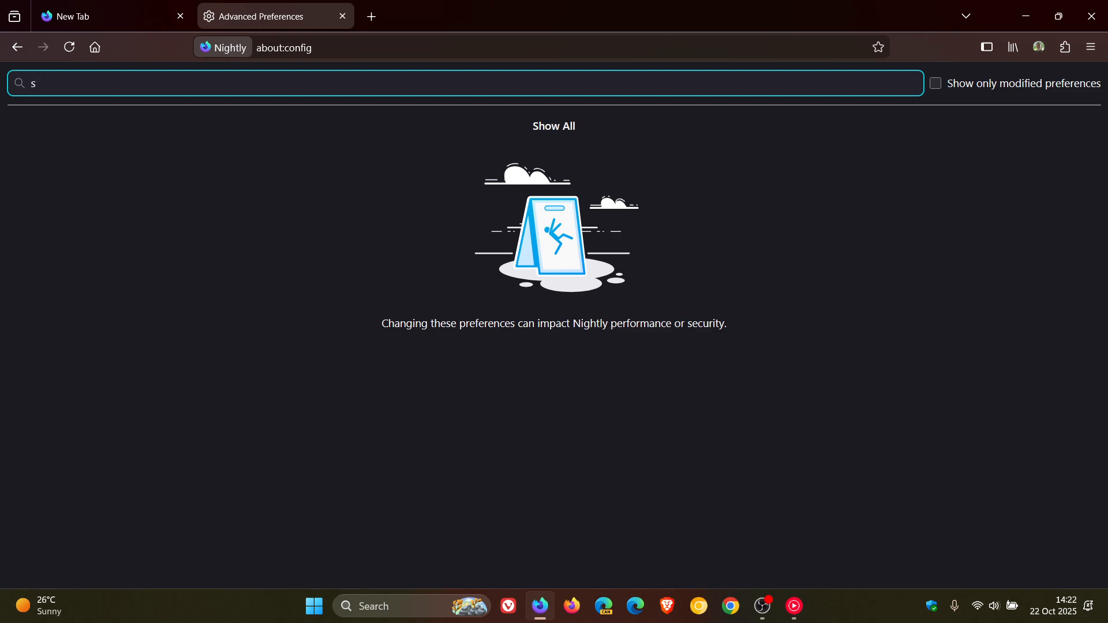
type("plit")
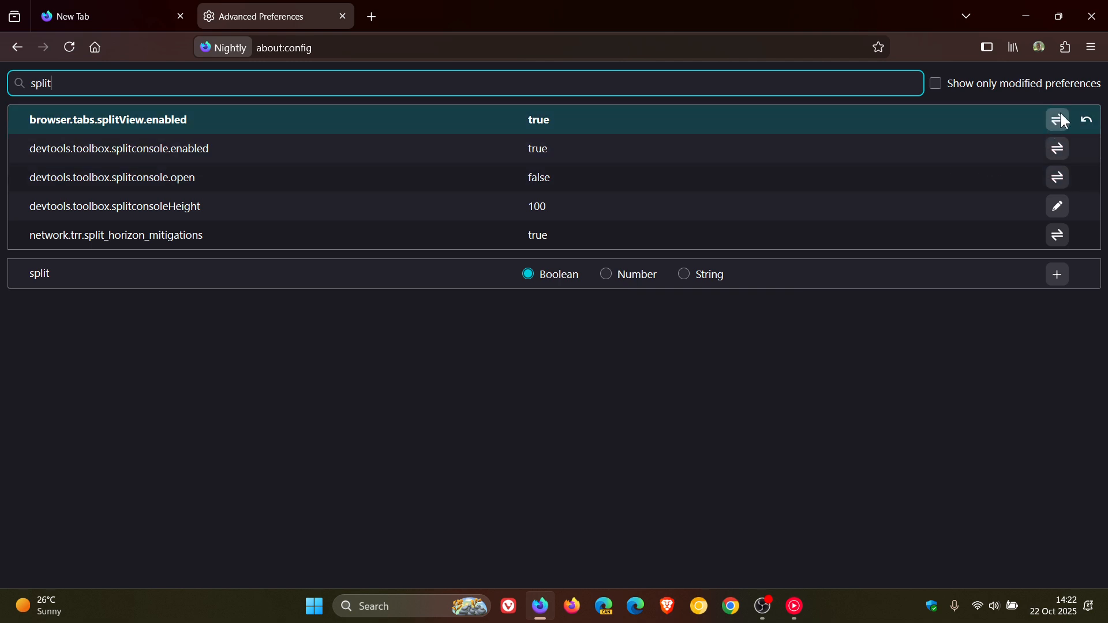
mouse_move(1064, 131)
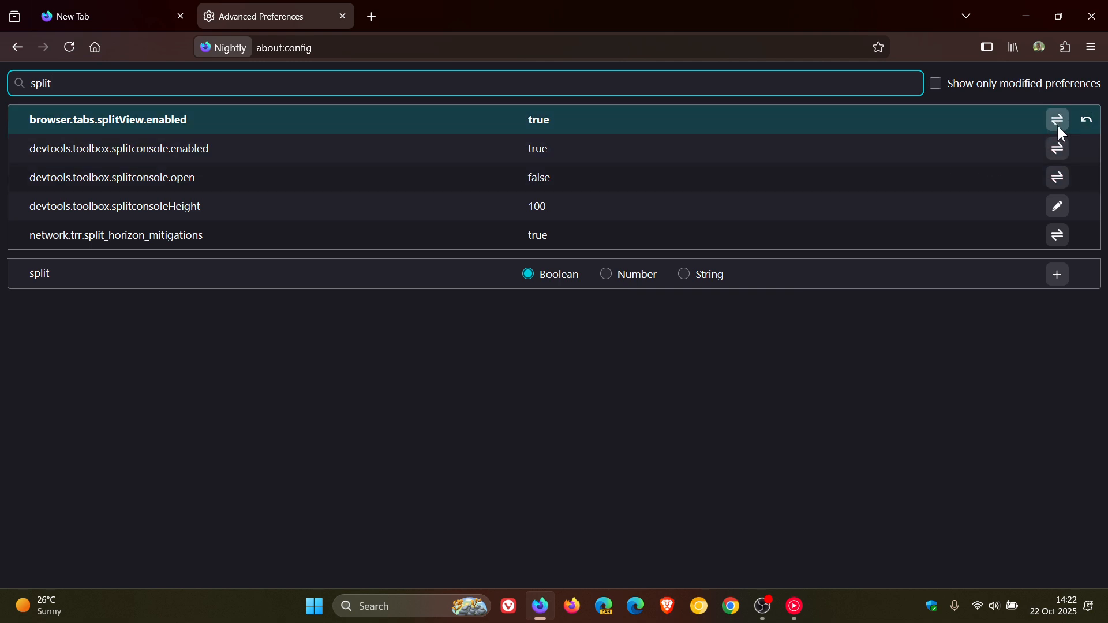
mouse_move(545, 140)
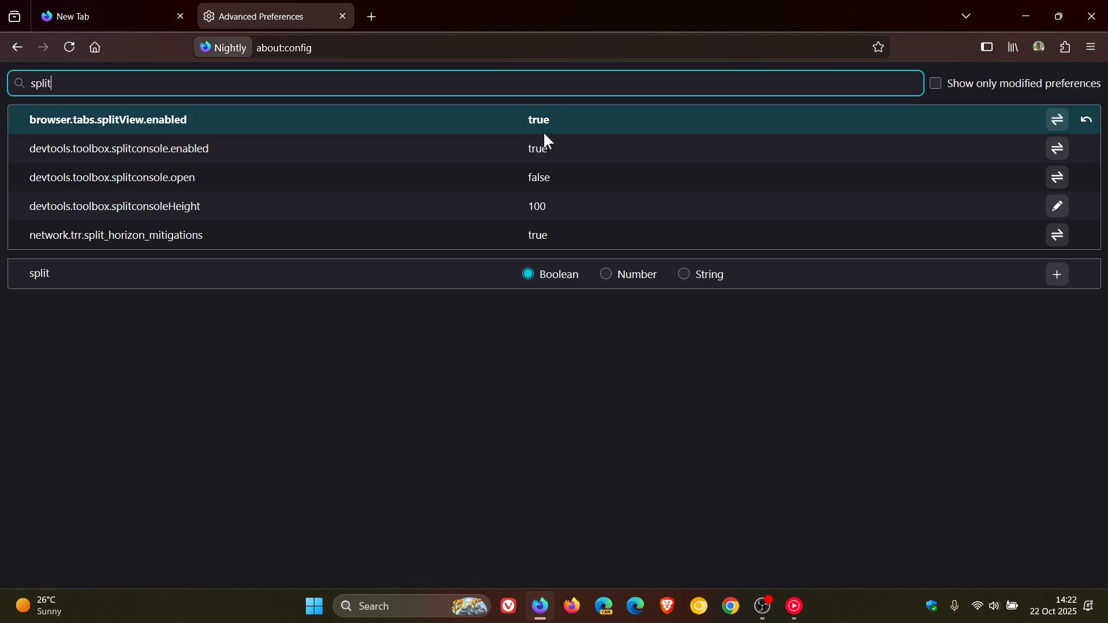
mouse_move(580, 152)
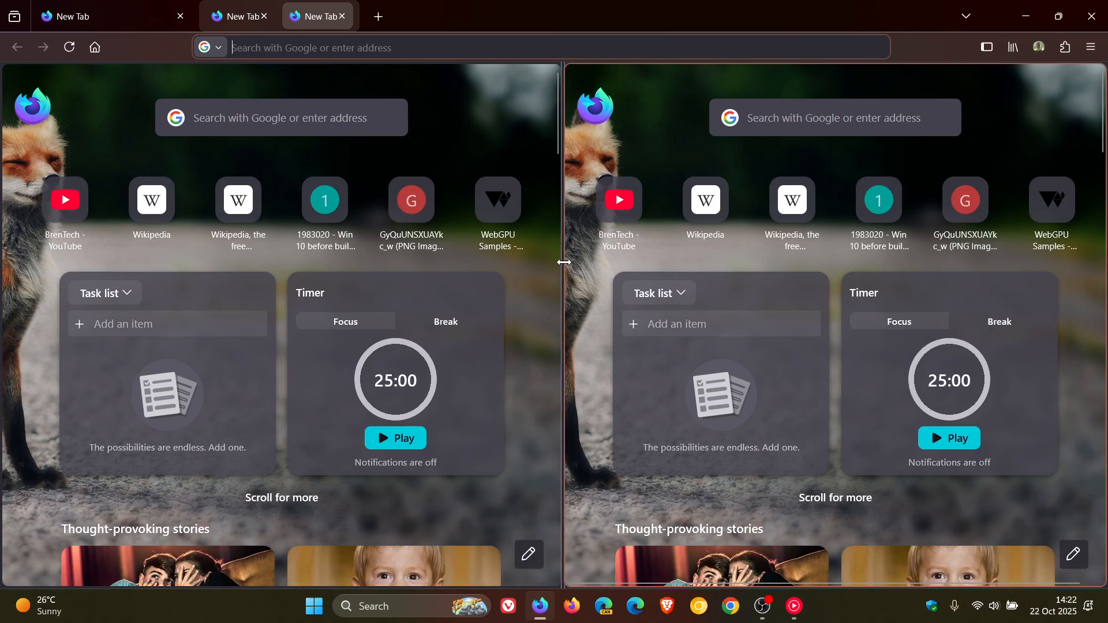
mouse_move(580, 276)
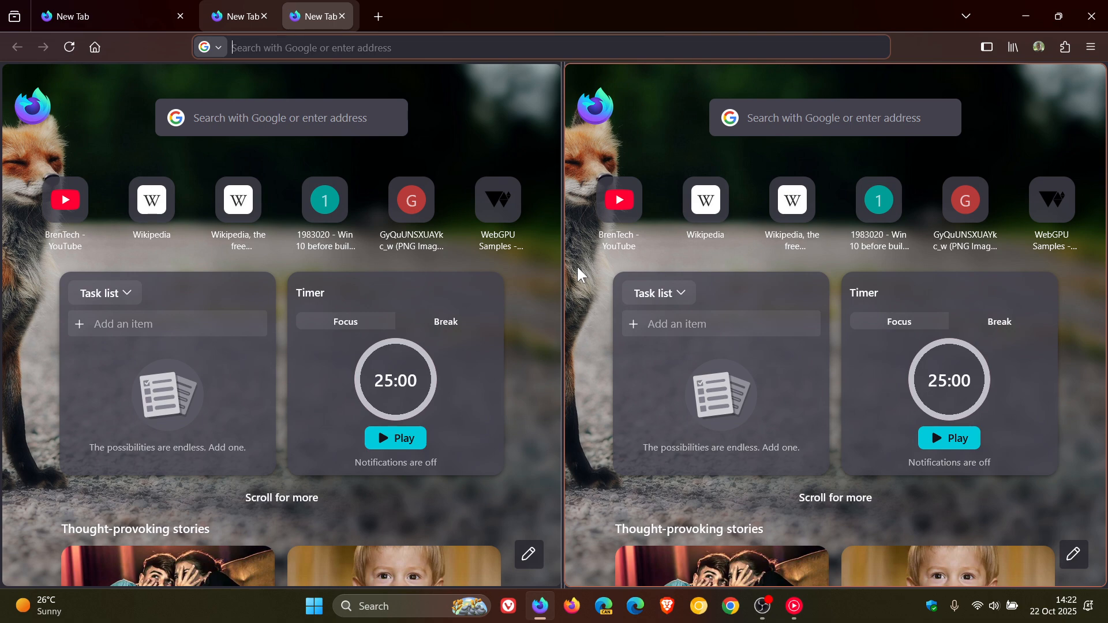
mouse_move(935, 80)
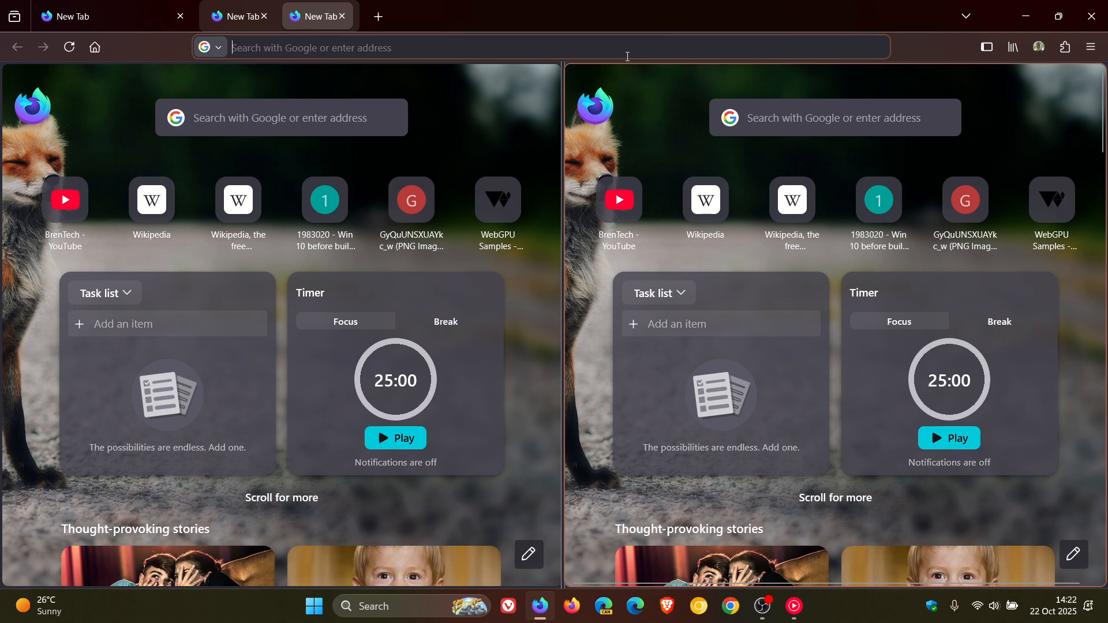
mouse_move(650, 103)
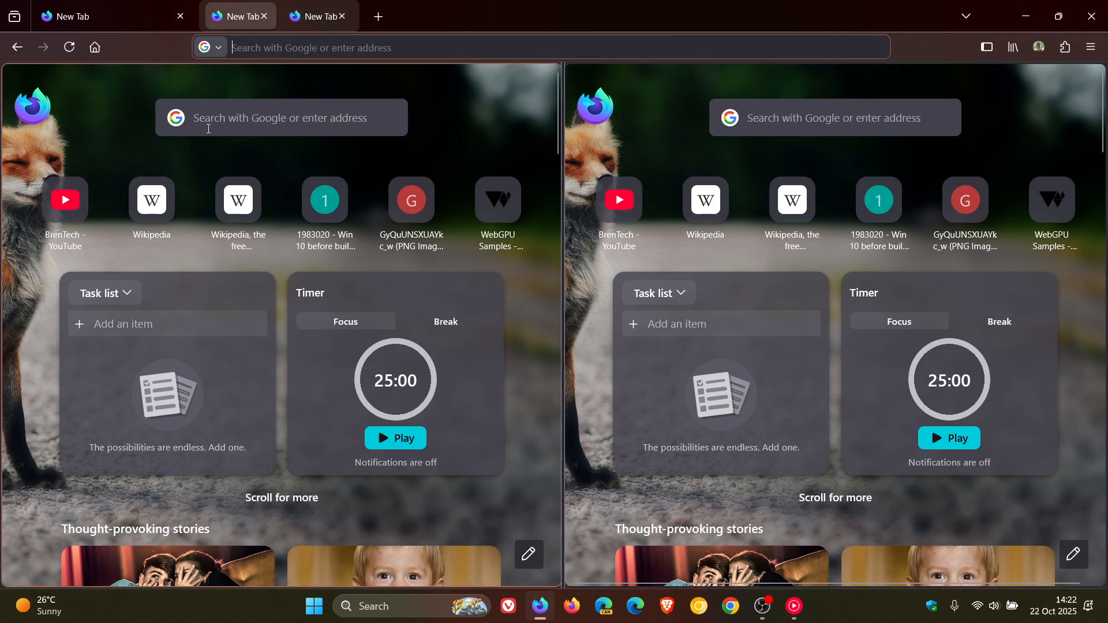
Step: Make the right-hand pane the active tab, then select the neighbouring tab
left_click(317, 16)
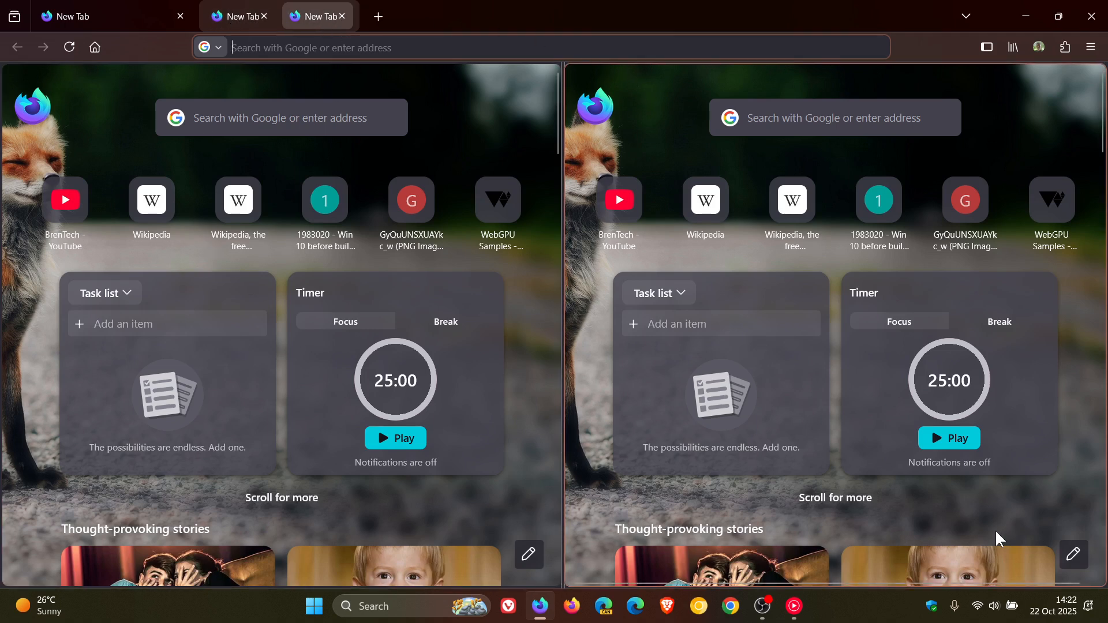
mouse_move(668, 138)
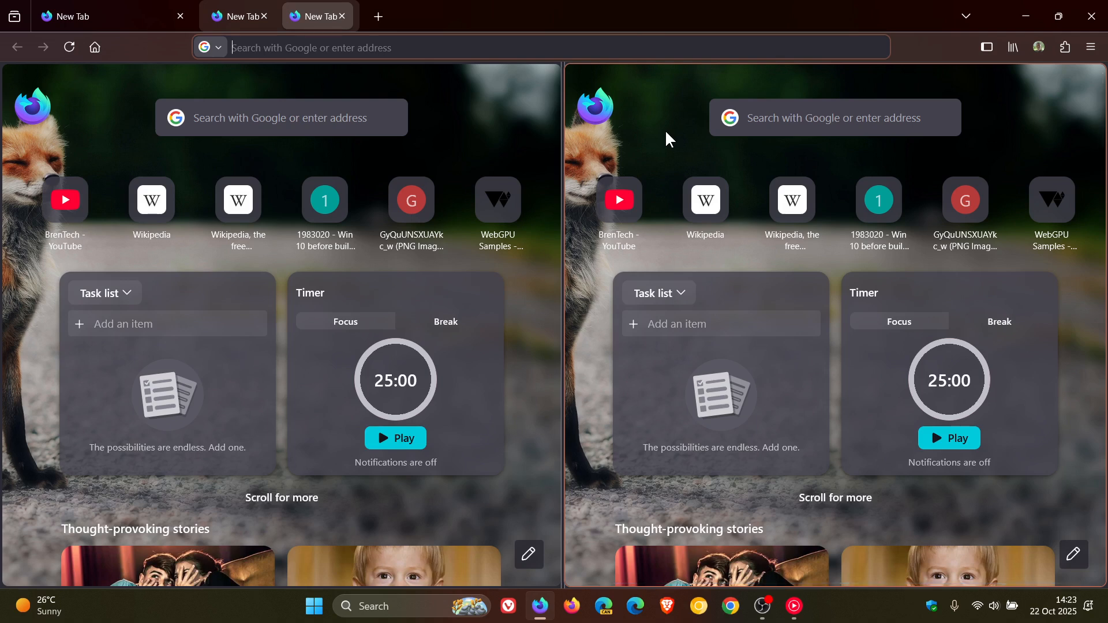
left_click(341, 16)
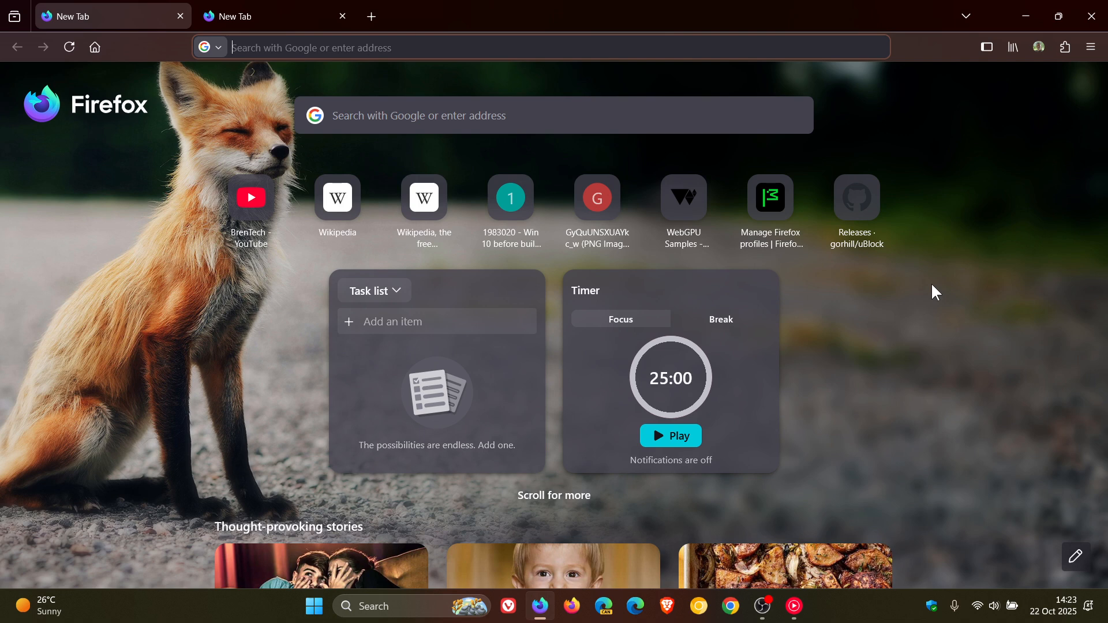
mouse_move(953, 396)
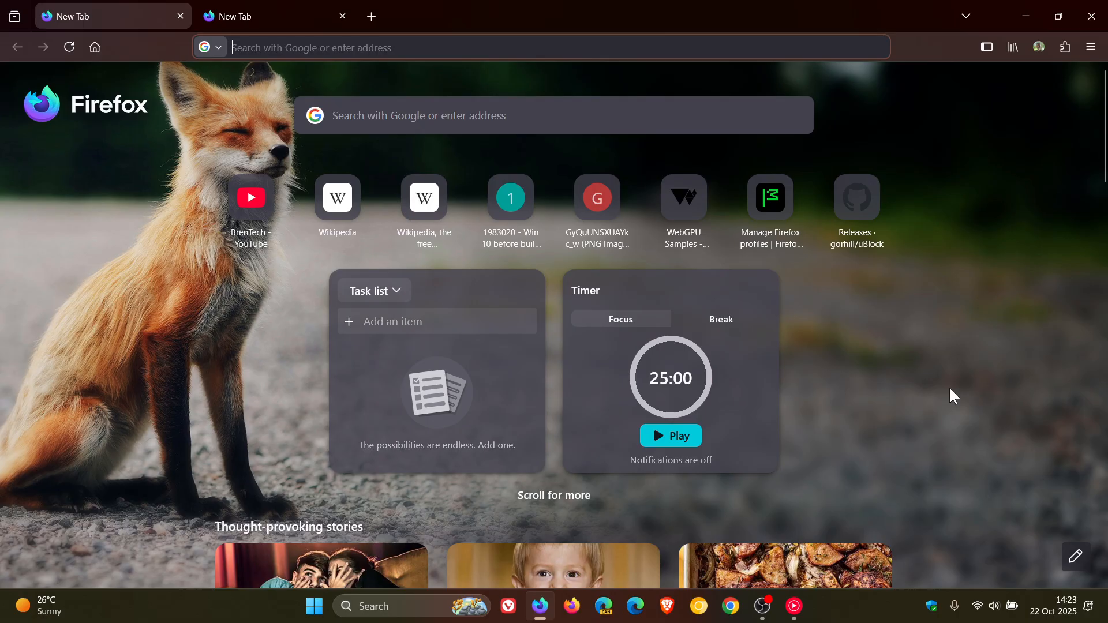